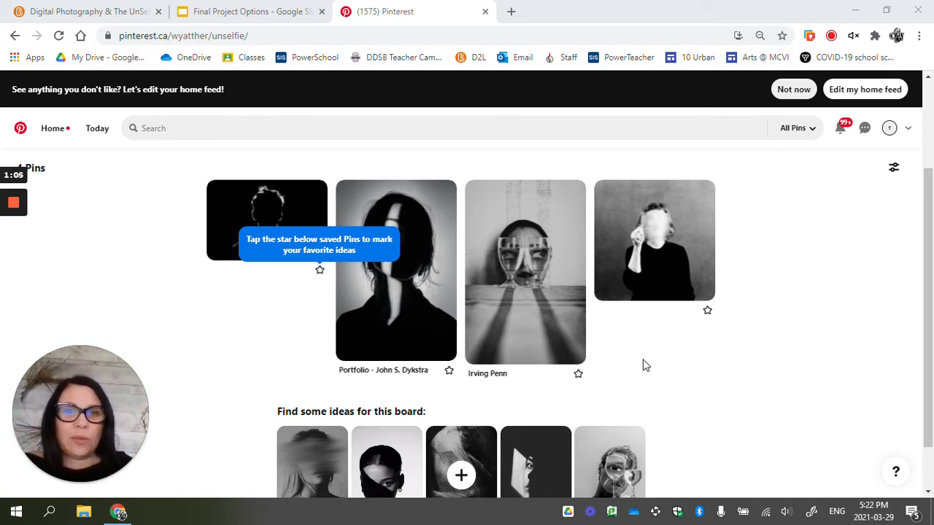
mouse_move(799, 344)
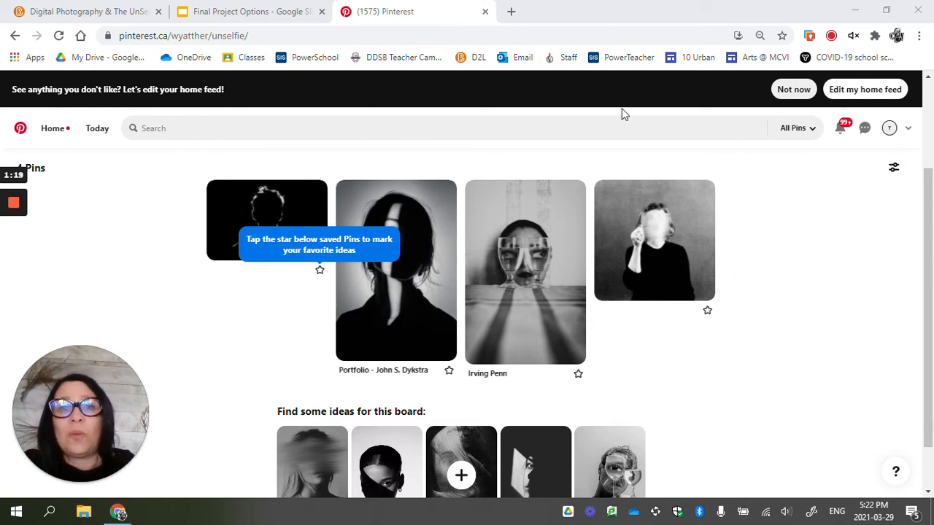
mouse_move(572, 131)
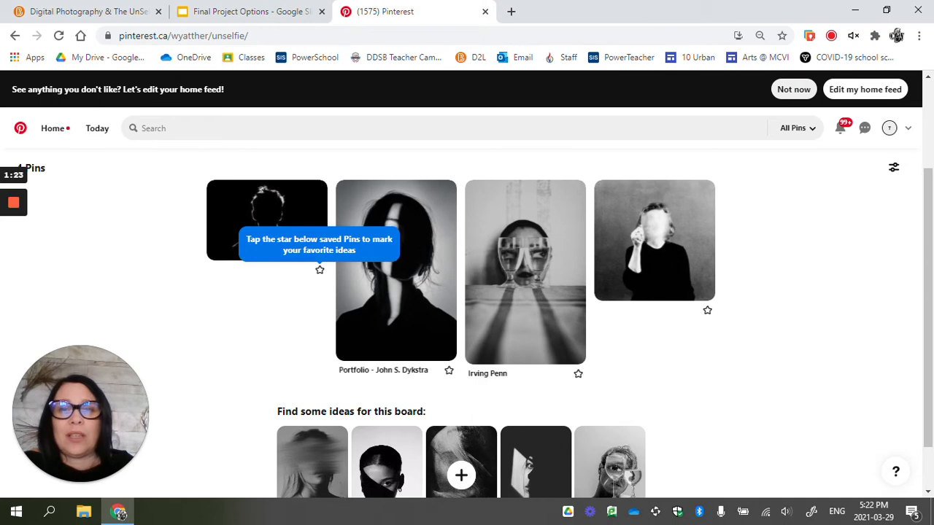
text(self portrait)
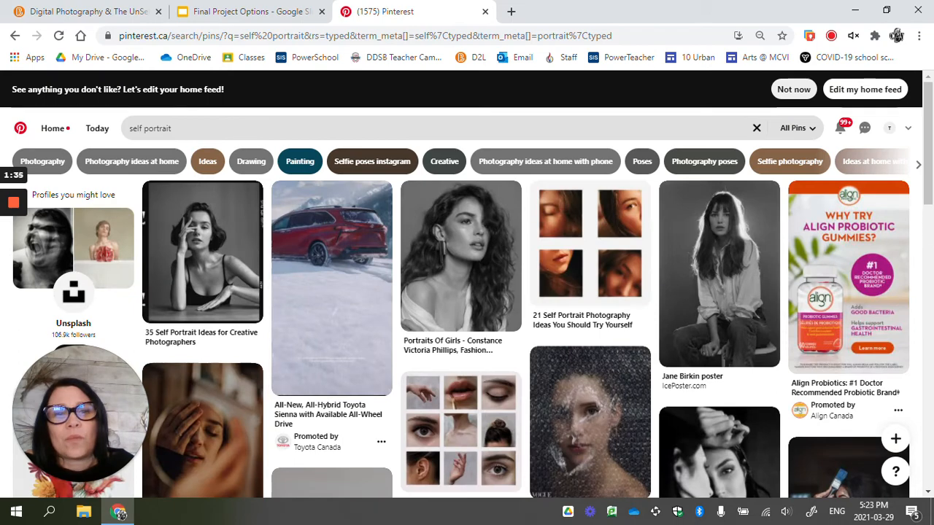
mouse_move(523, 324)
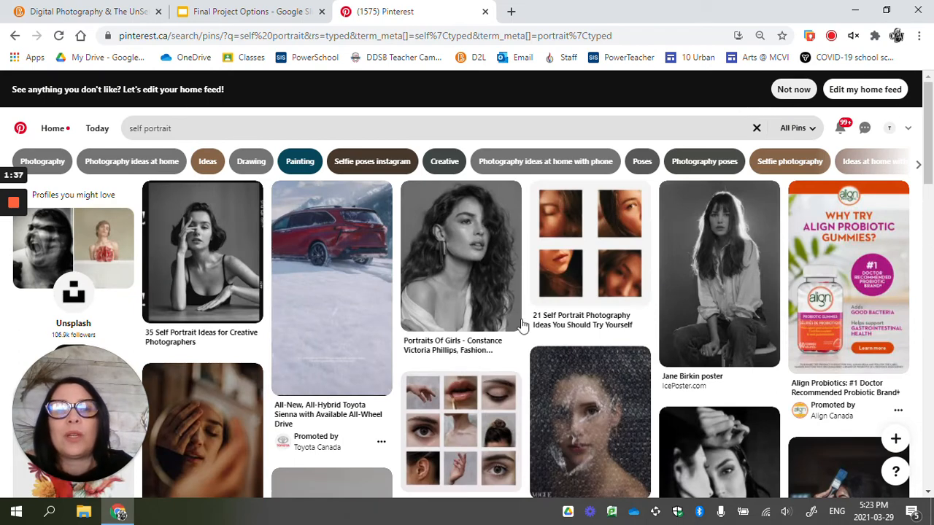
scroll(down, 3)
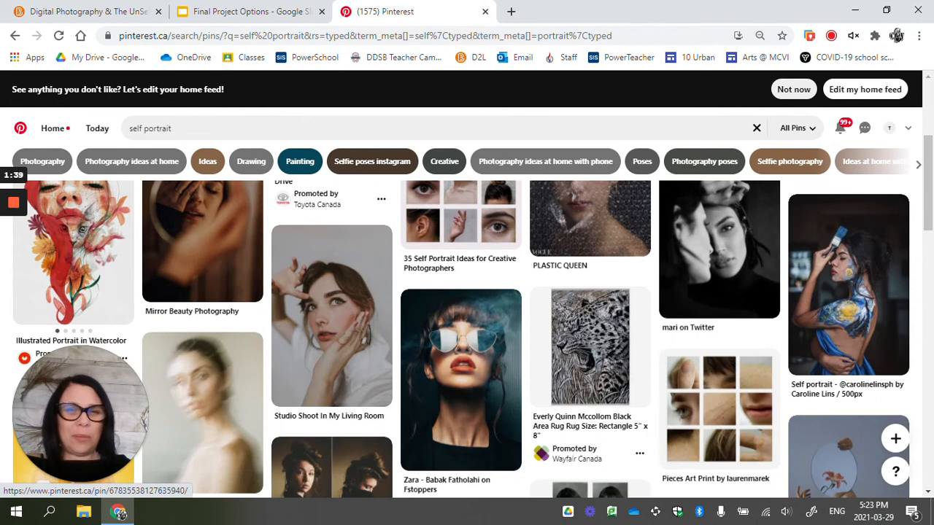
scroll(down, 3)
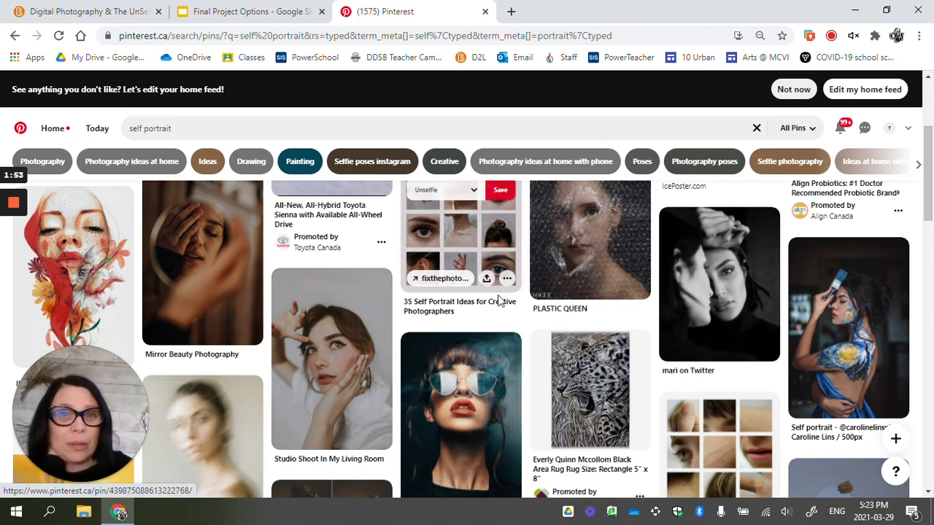
scroll(down, 3)
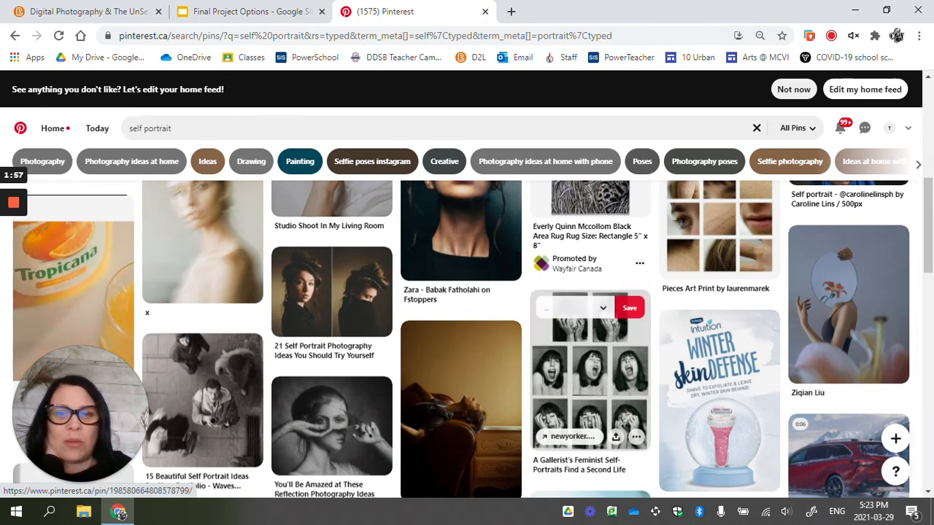
scroll(down, 3)
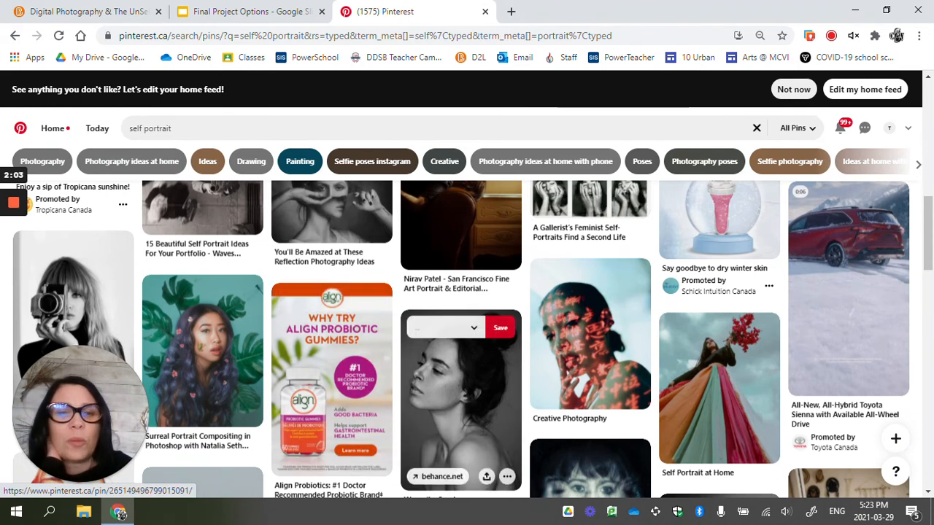
scroll(down, 3)
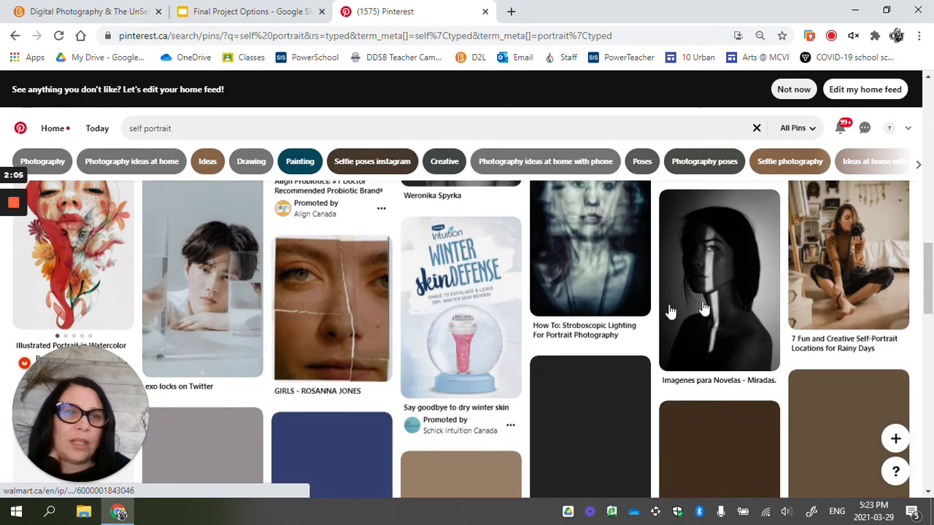